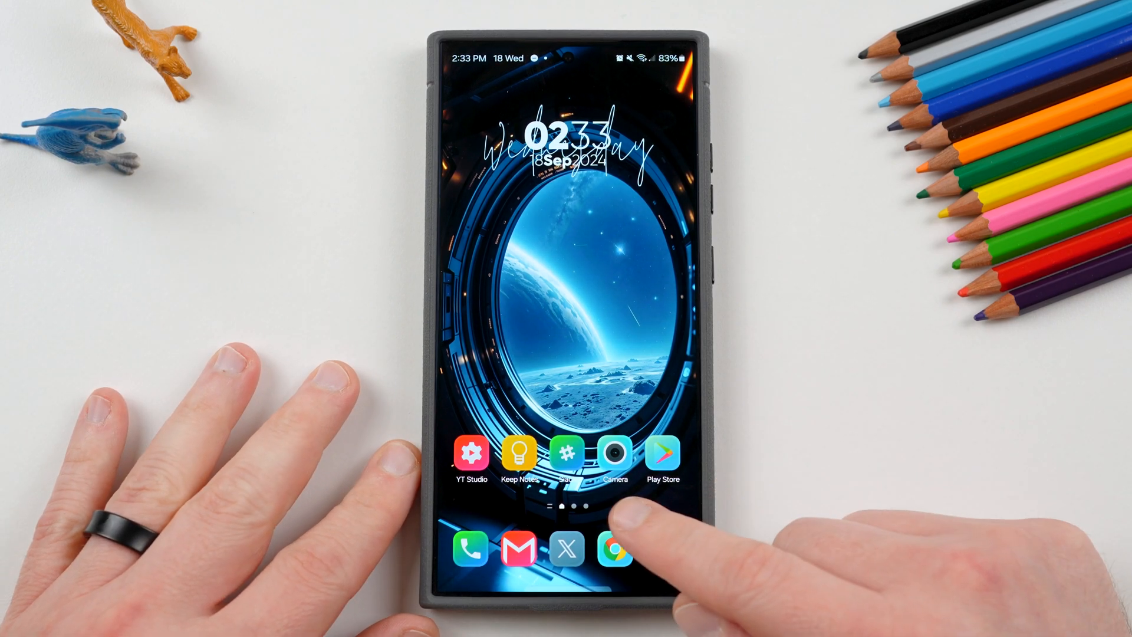
- Launch Chrome from the dock and scroll the sammyguru.com news homepage
left_click(615, 550)
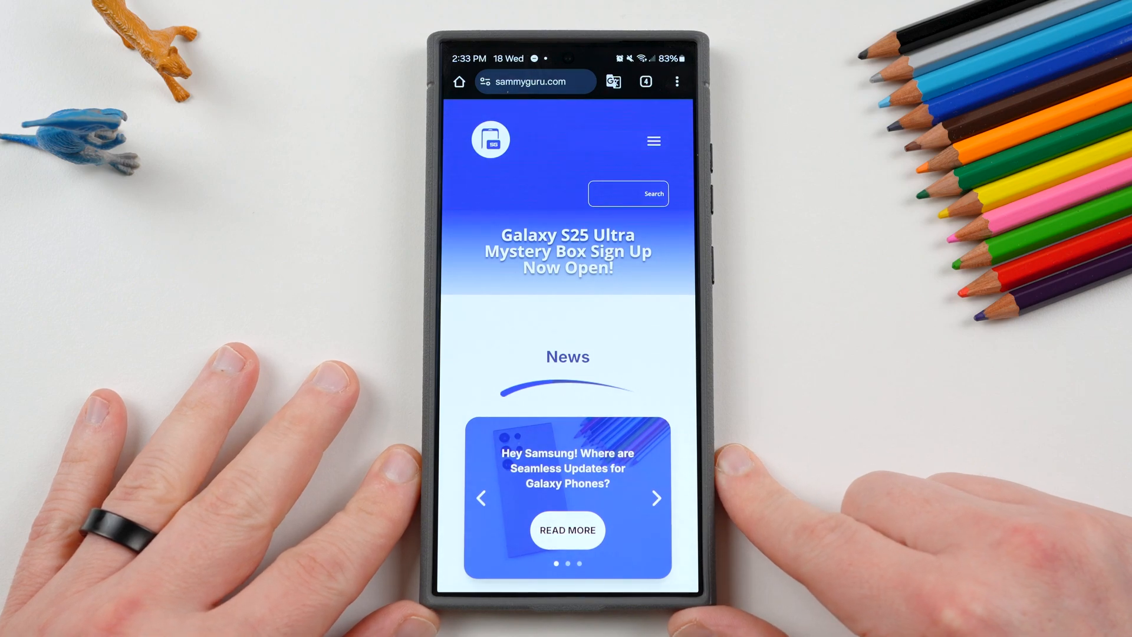
scroll("down", 3)
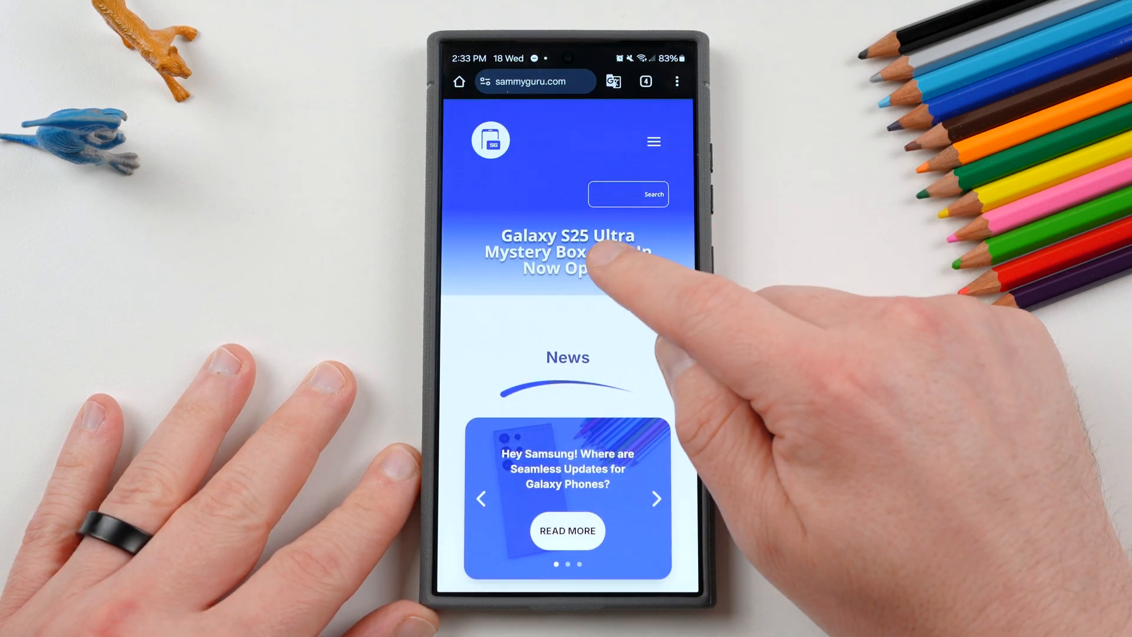
- Open the Galaxy S25 Ultra Mystery Box sign-up page and choose text-message drop notifications
left_click(567, 252)
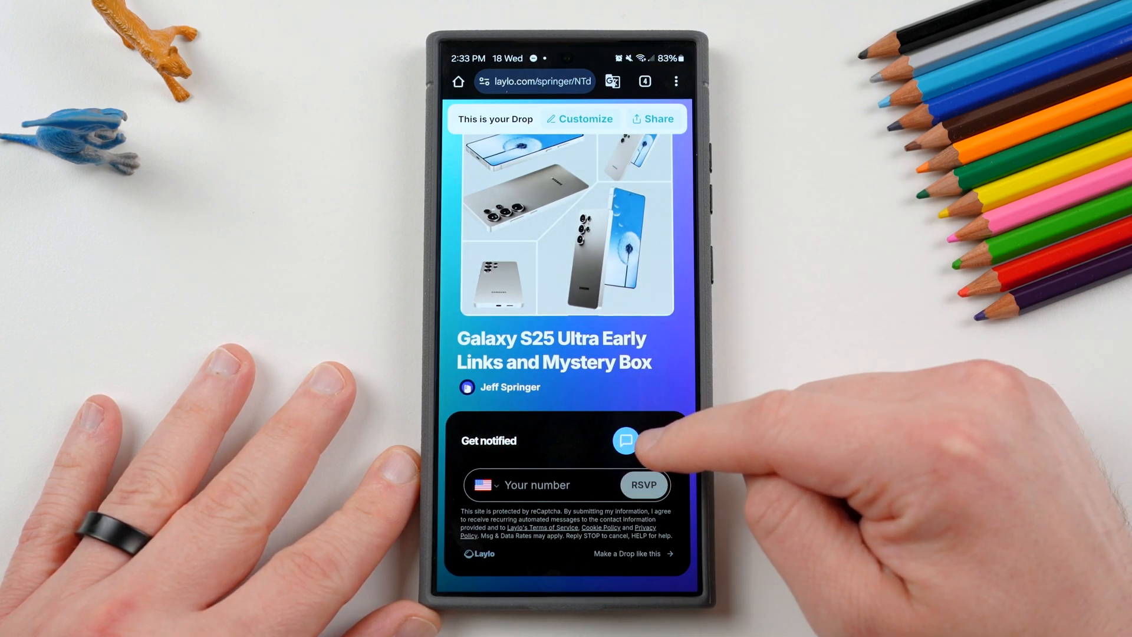
left_click(625, 440)
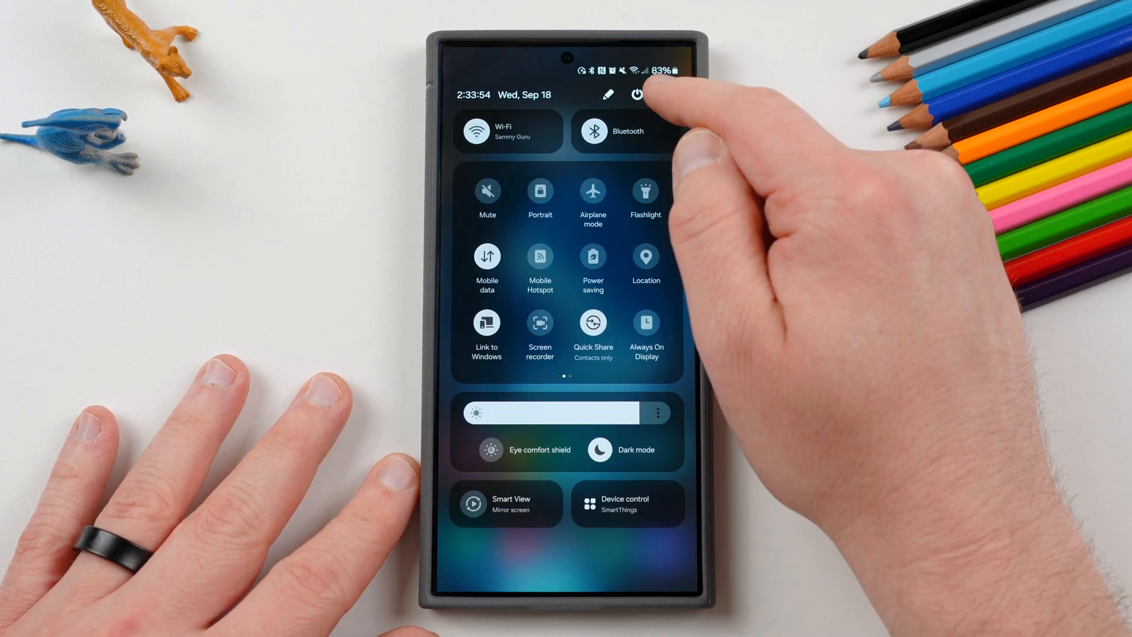
- Go from Quick Settings into Settings and reach the Security and privacy page
left_click(639, 94)
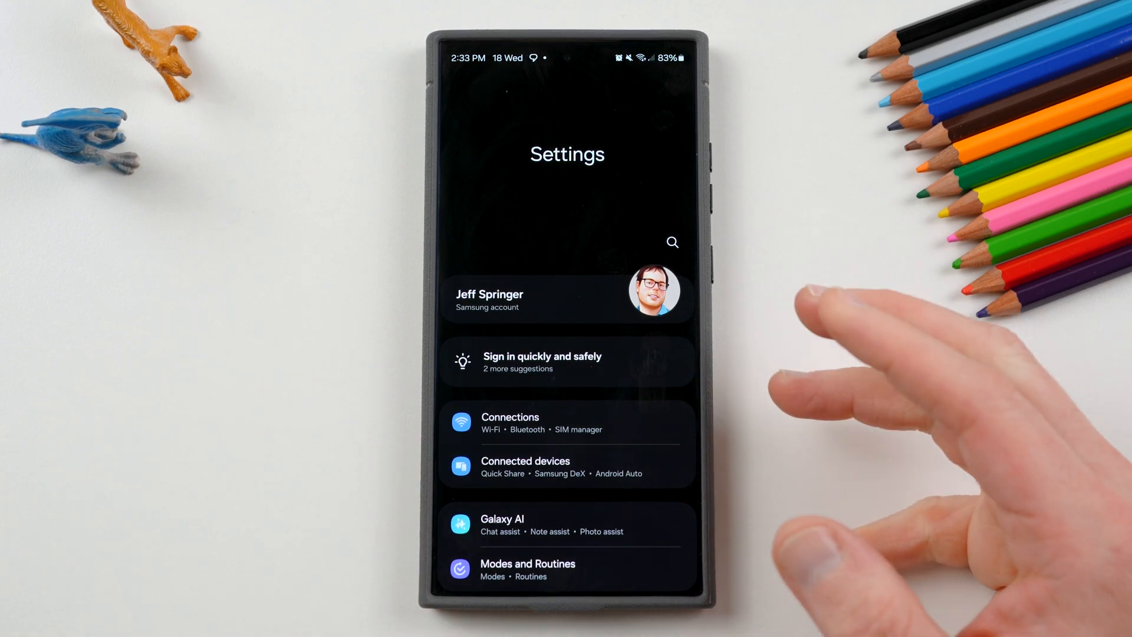
scroll("down", 3)
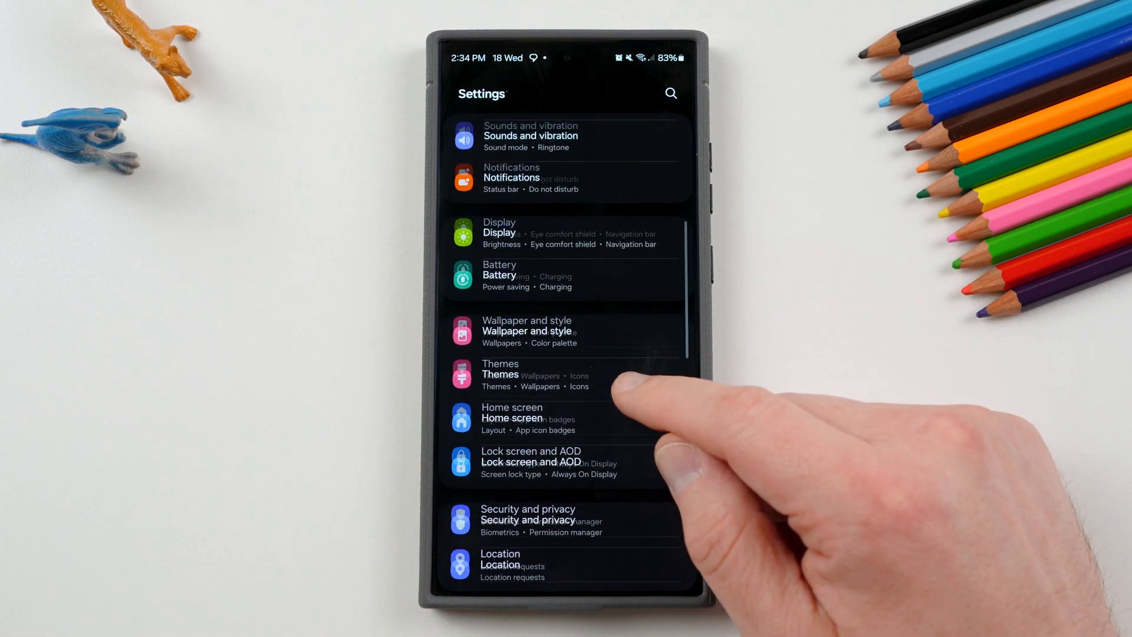
left_click(527, 520)
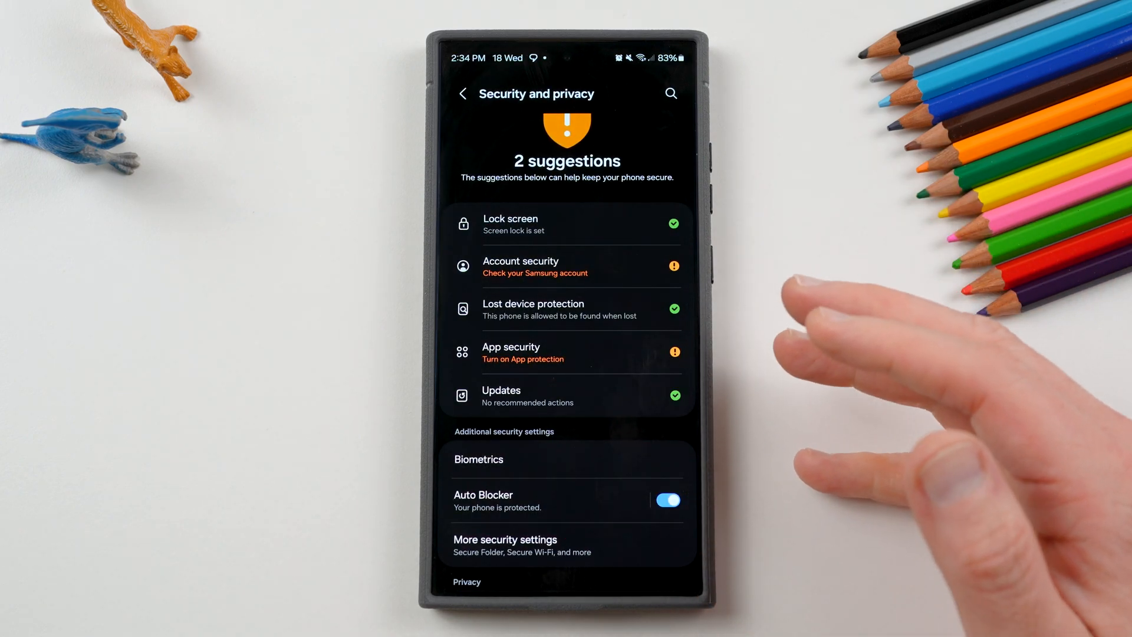
left_click(666, 500)
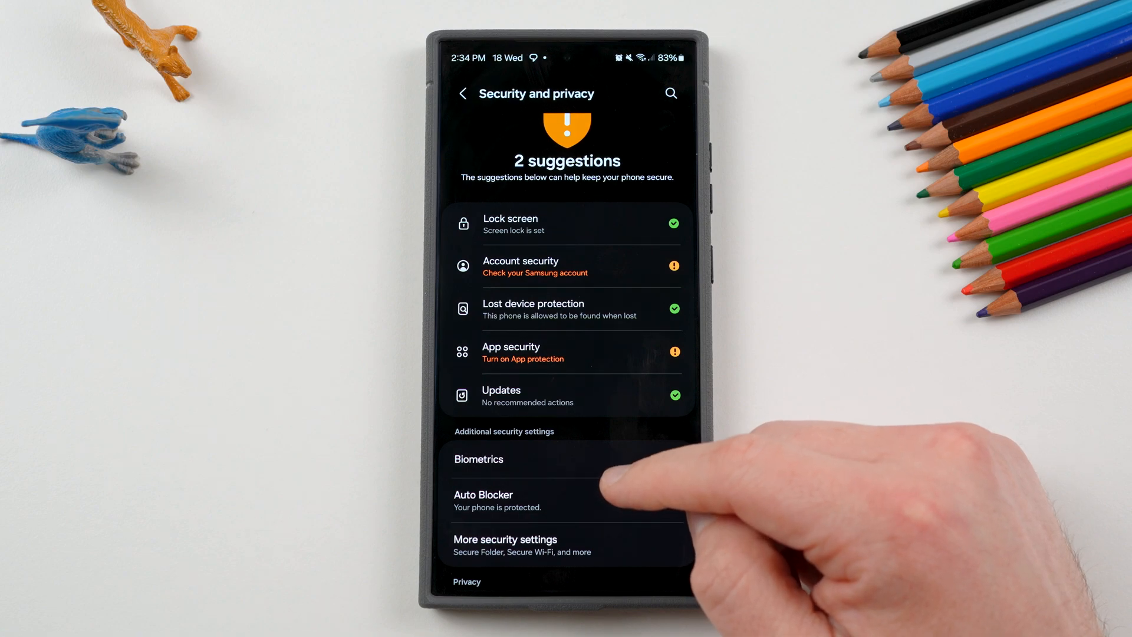
left_click(666, 500)
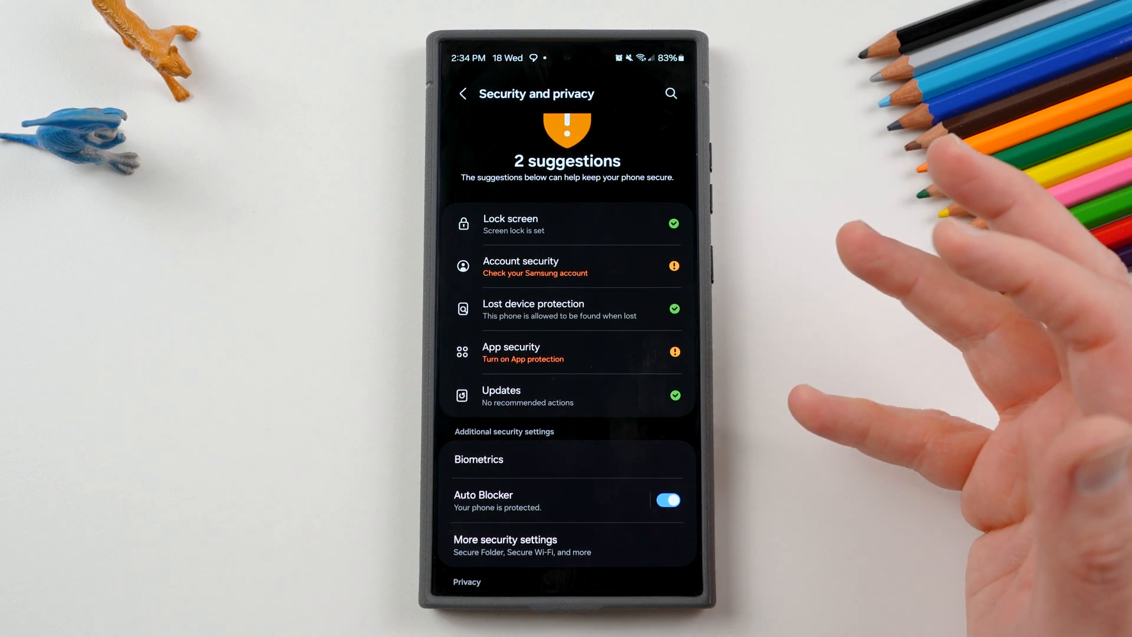
- Select Auto Blocker under Additional security settings to view its protections
left_click(483, 502)
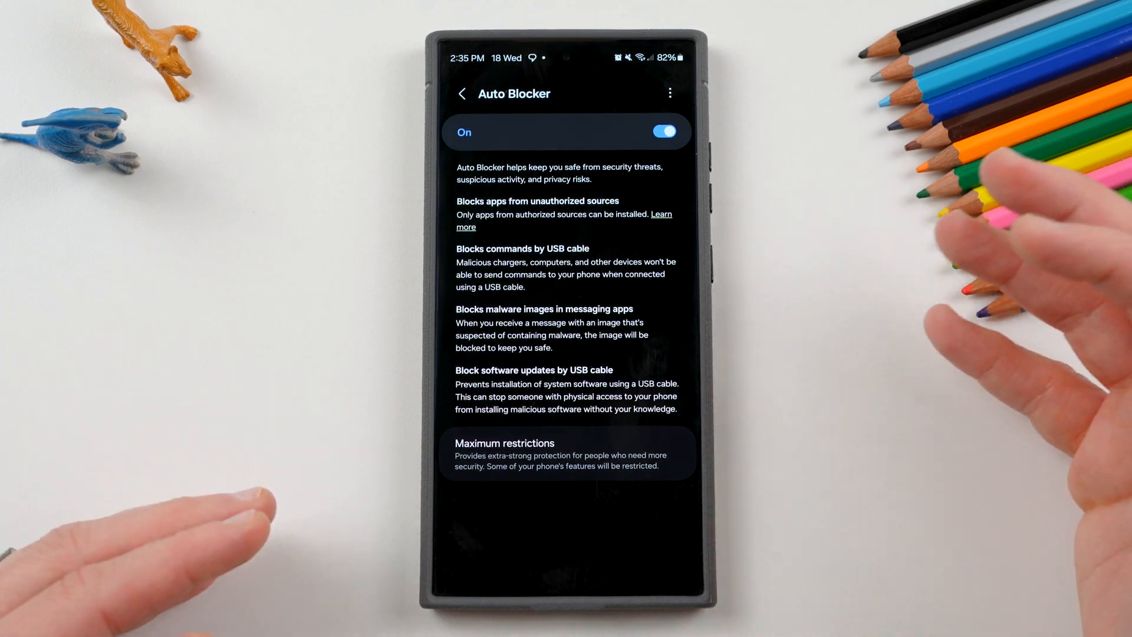
mouse_move(715, 187)
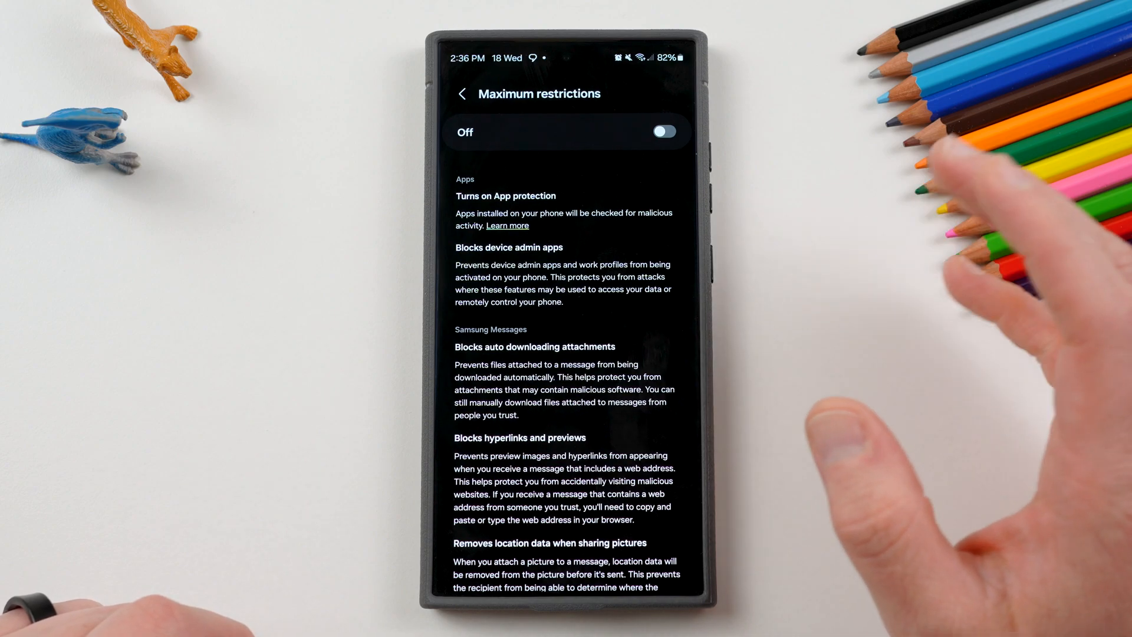
- Scroll through the Maximum restrictions app, messaging and Gallery protections, leaving it off
scroll("down", 3)
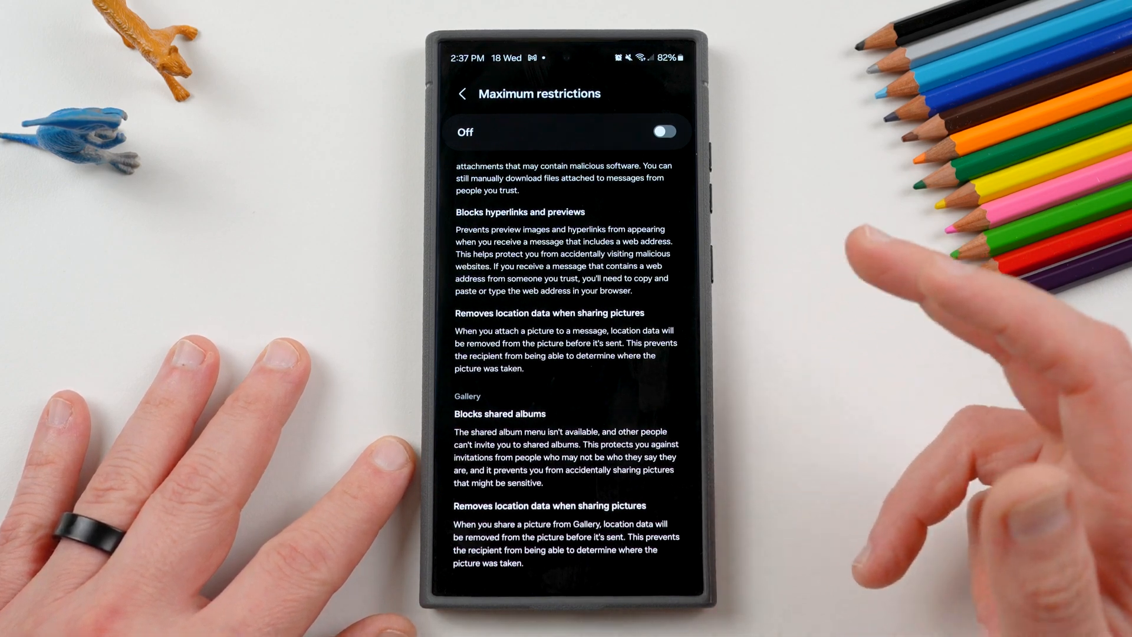
- Scroll through the rest of the Maximum restrictions list with the toggle left off
scroll("down", 3)
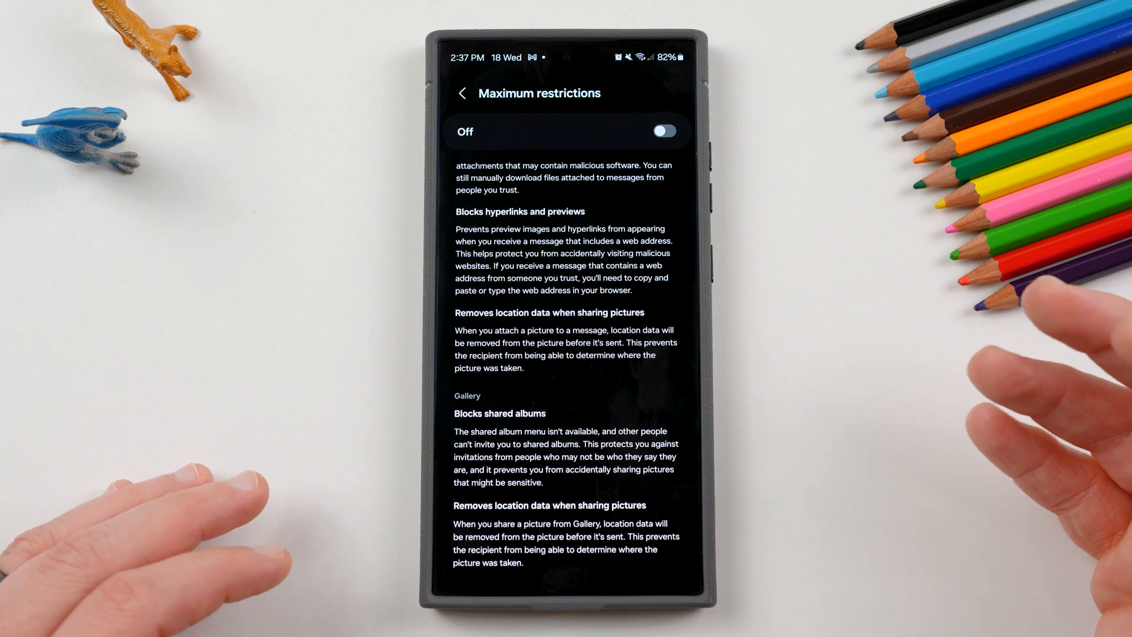
scroll("down", 3)
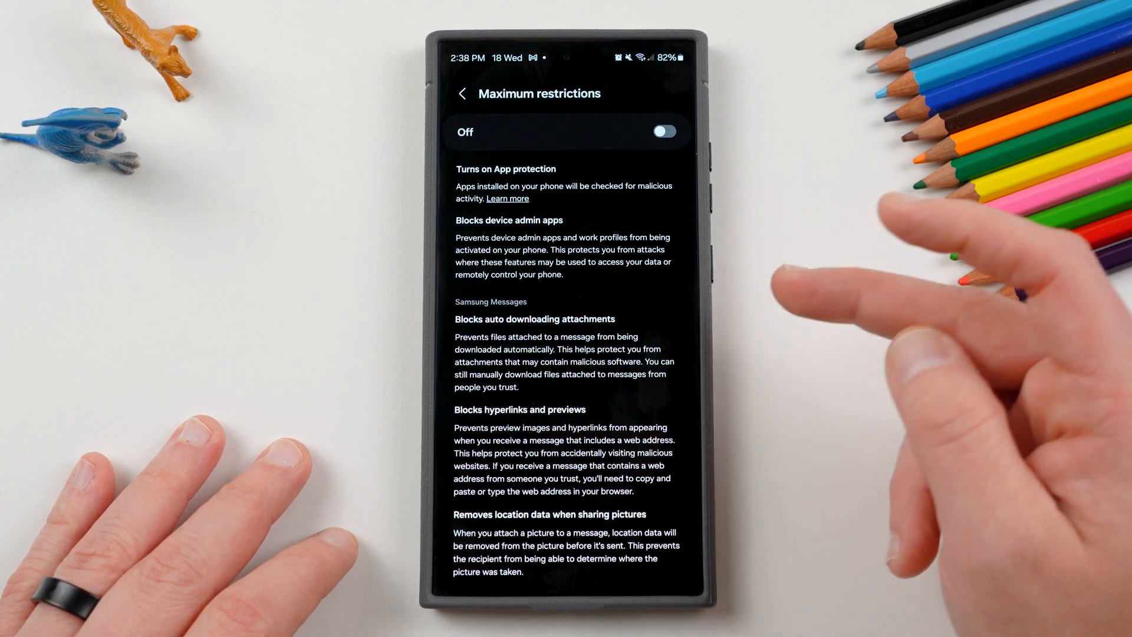
scroll("down", 3)
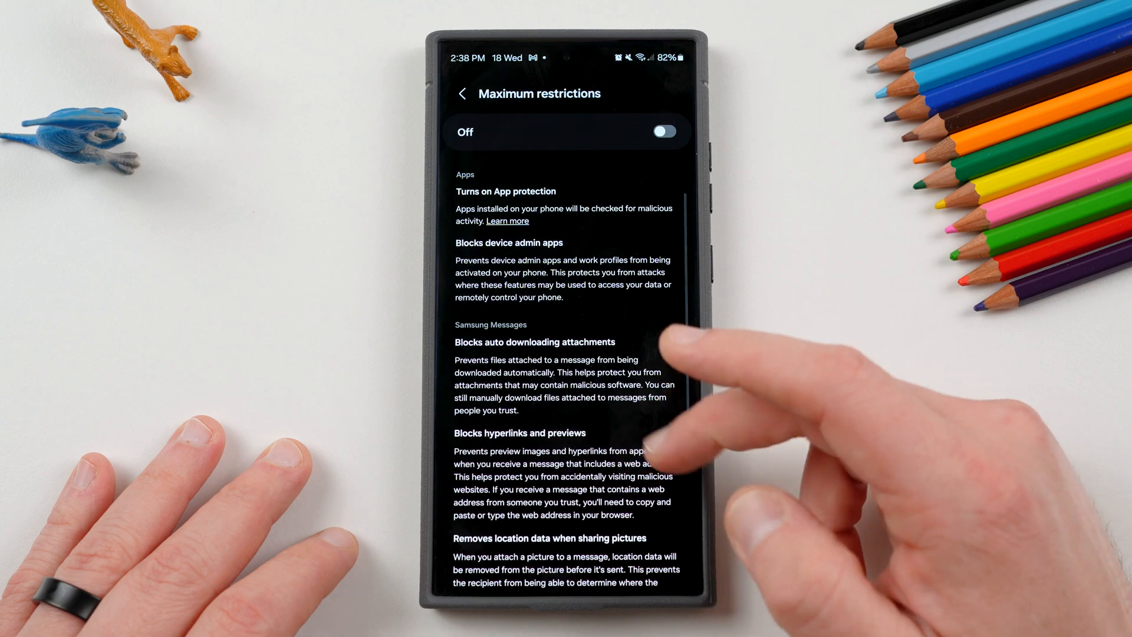
scroll("down", 3)
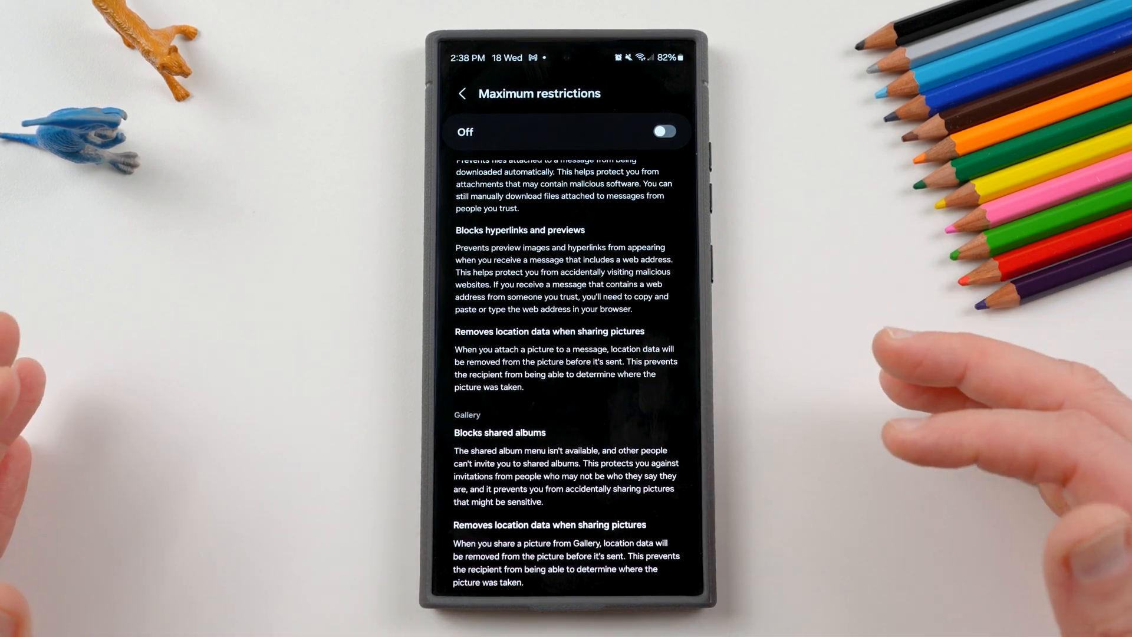
scroll("down", 3)
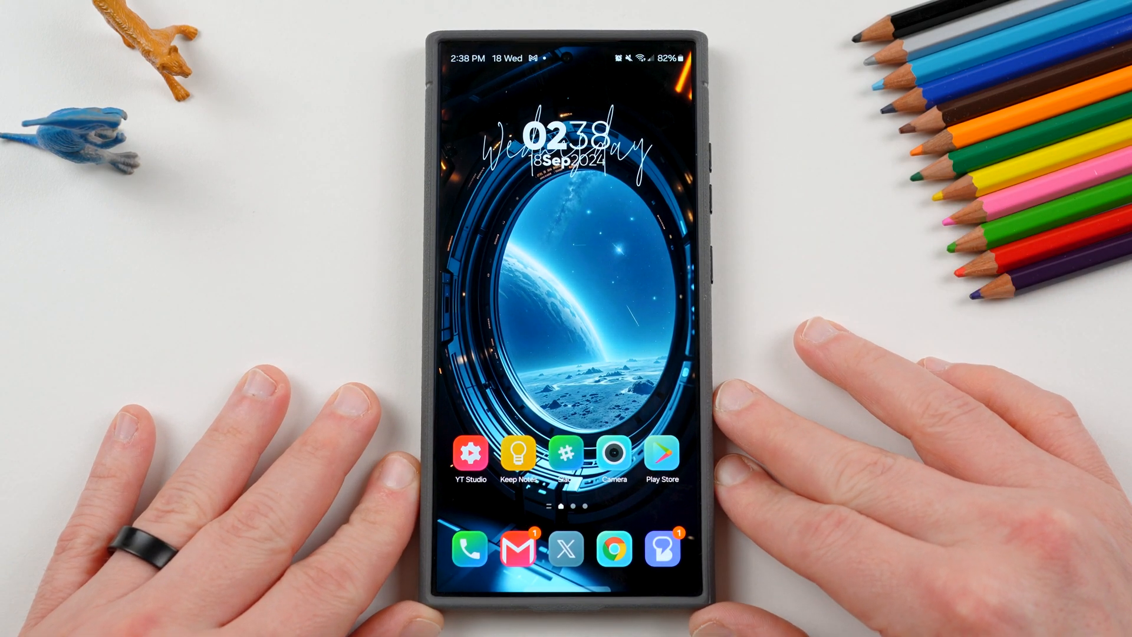
- Reopen Chrome from the dock to the laylo.com Galaxy S25 Ultra drop page
left_click(567, 550)
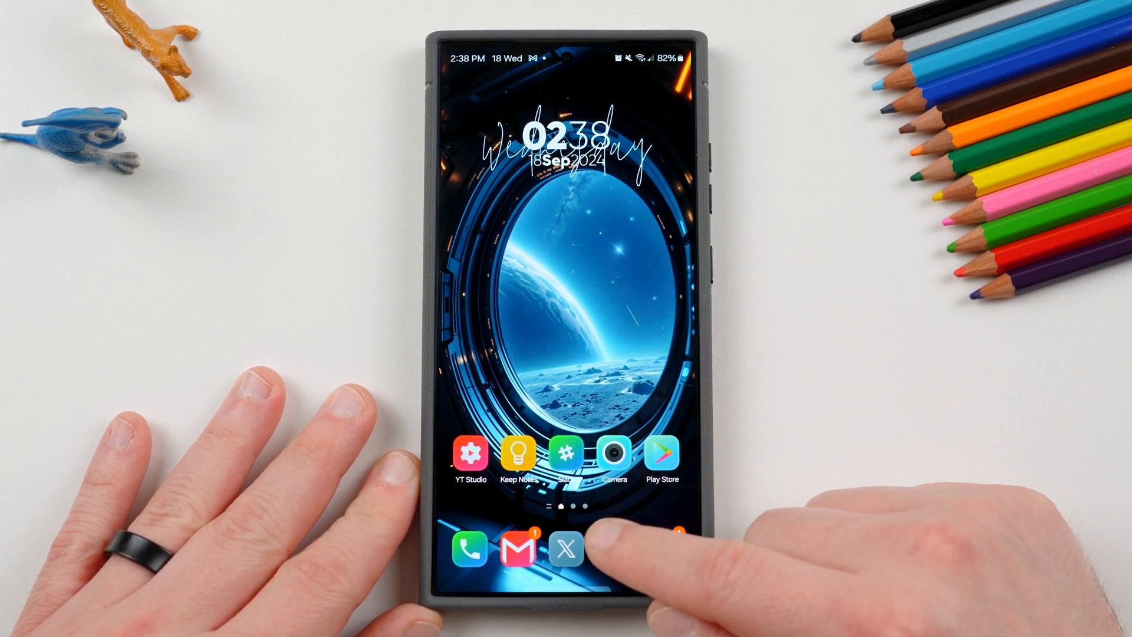
left_click(566, 550)
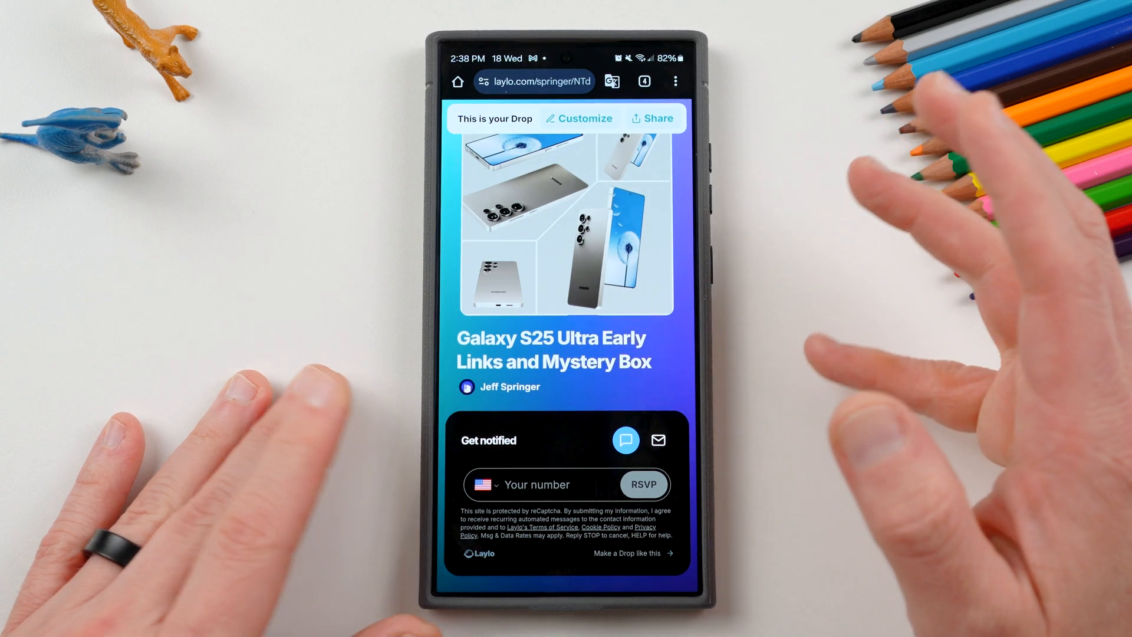